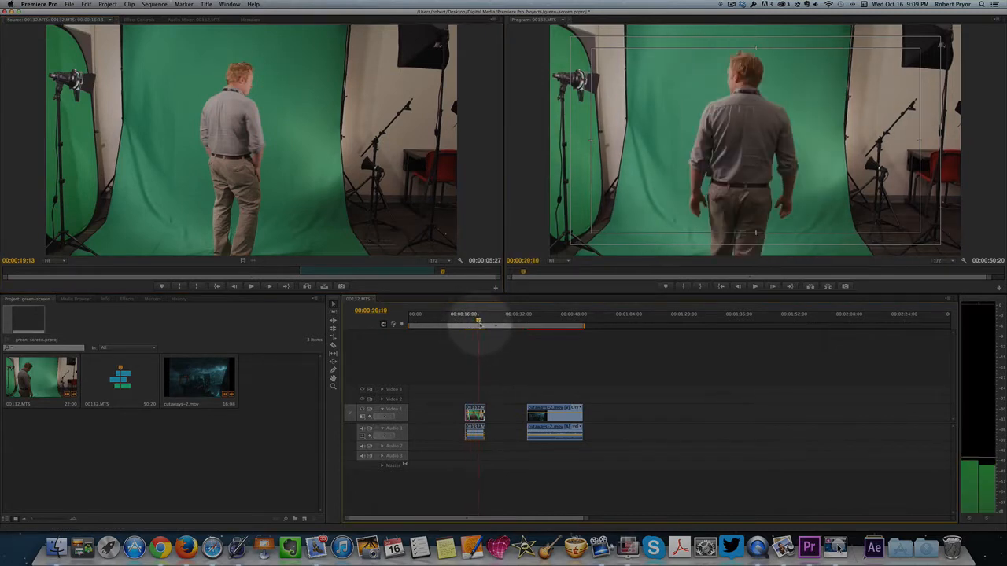
Select the green-screen actor clip in the sequence and show its Effect Controls.
{"action": "left_click_drag", "start_coordinate": [478, 324], "coordinate": [550, 324]}
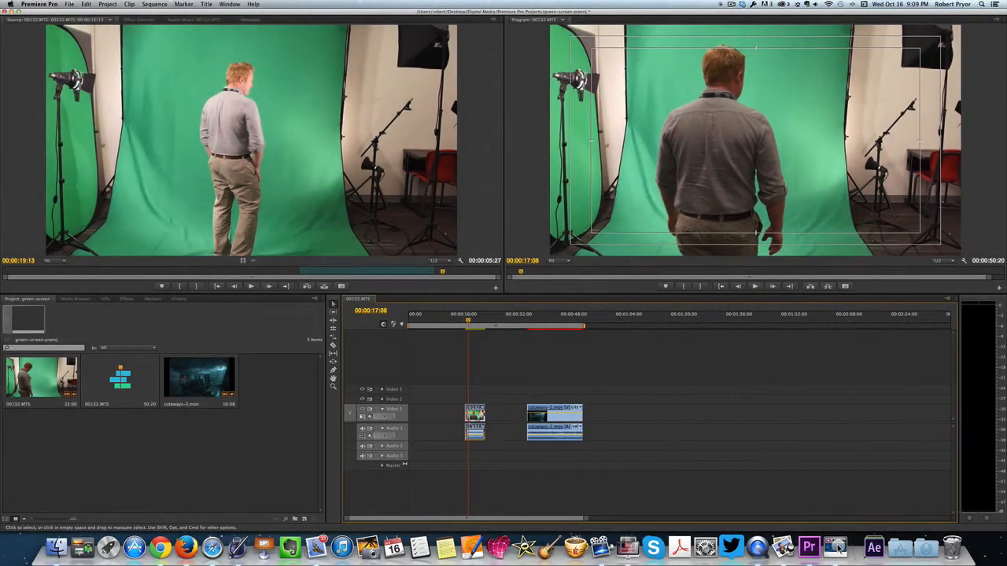
{"action": "right_click", "coordinate": [476, 416]}
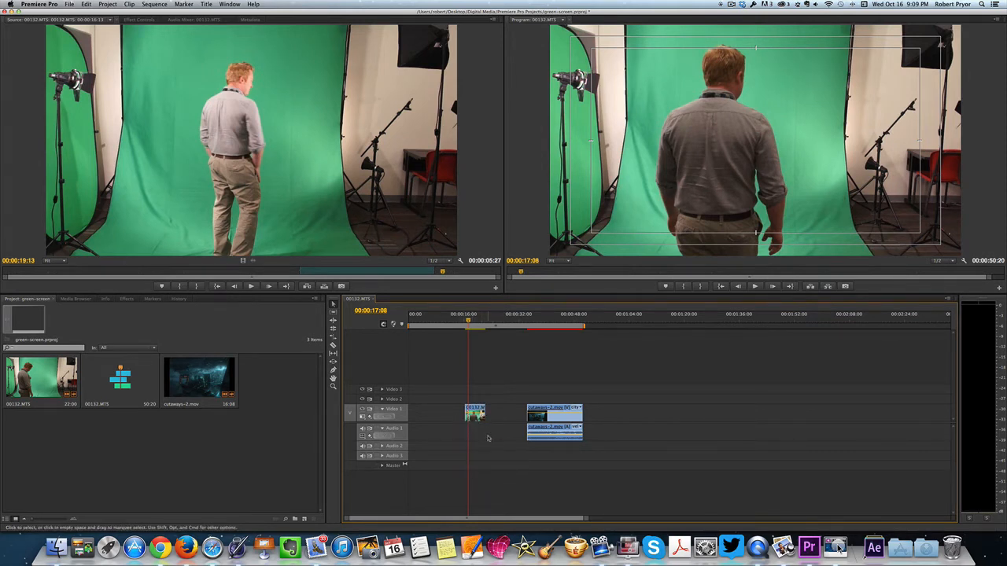
{"action": "mouse_move", "coordinate": [469, 324]}
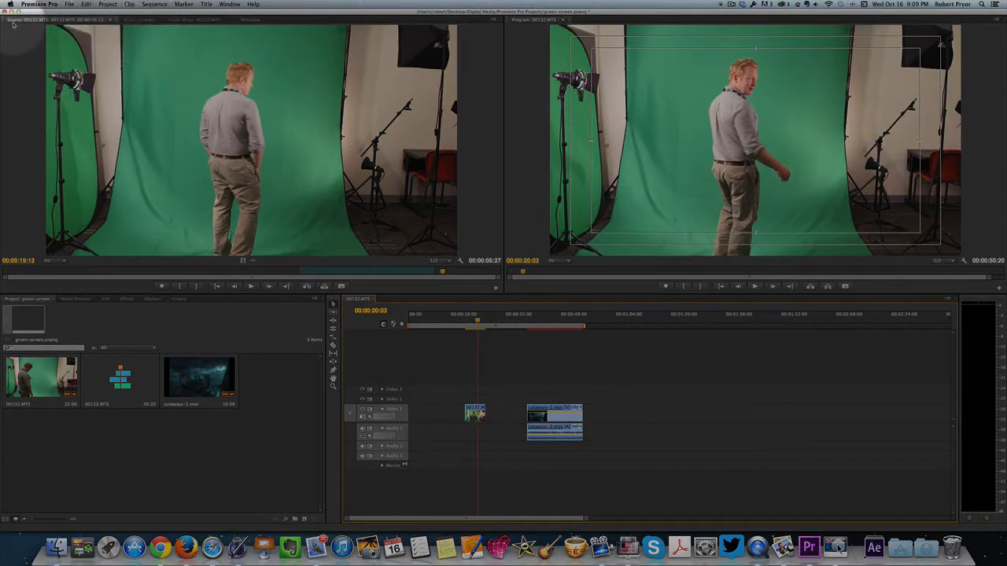
{"action": "left_click", "coordinate": [138, 19]}
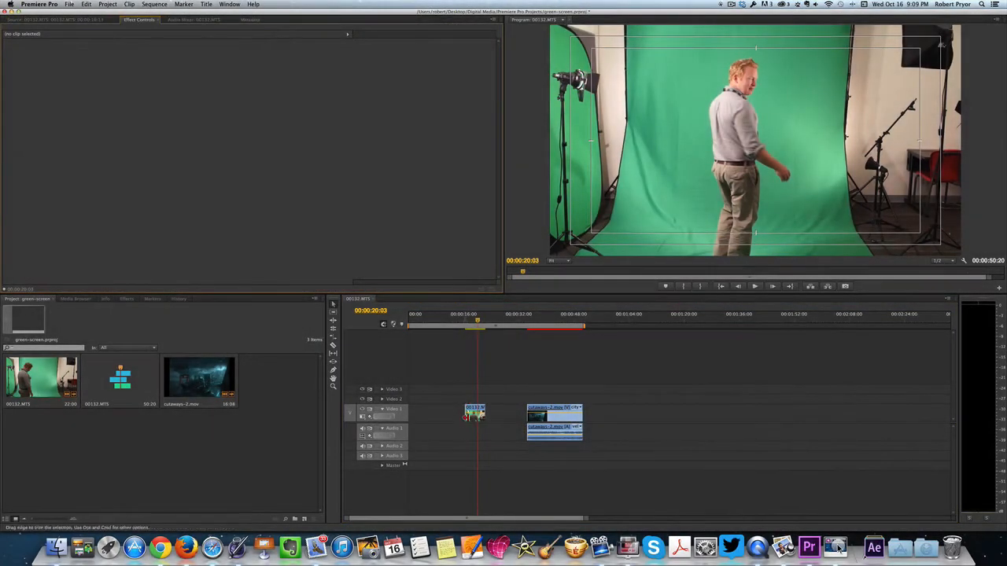
{"action": "left_click", "coordinate": [475, 412]}
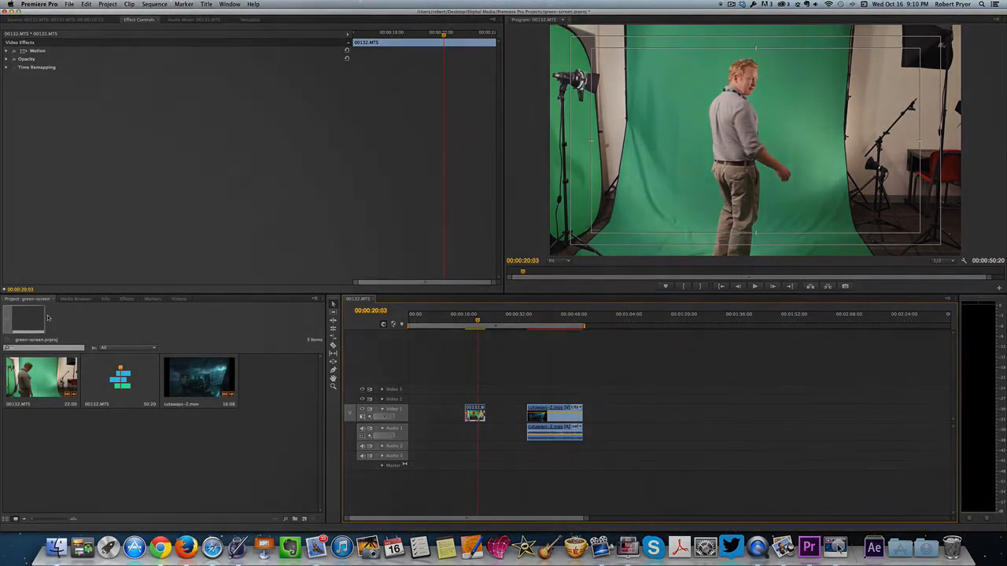
Browse Effects > Video Effects > Keying to reach the Ultra Key effect.
{"action": "left_click", "coordinate": [126, 299]}
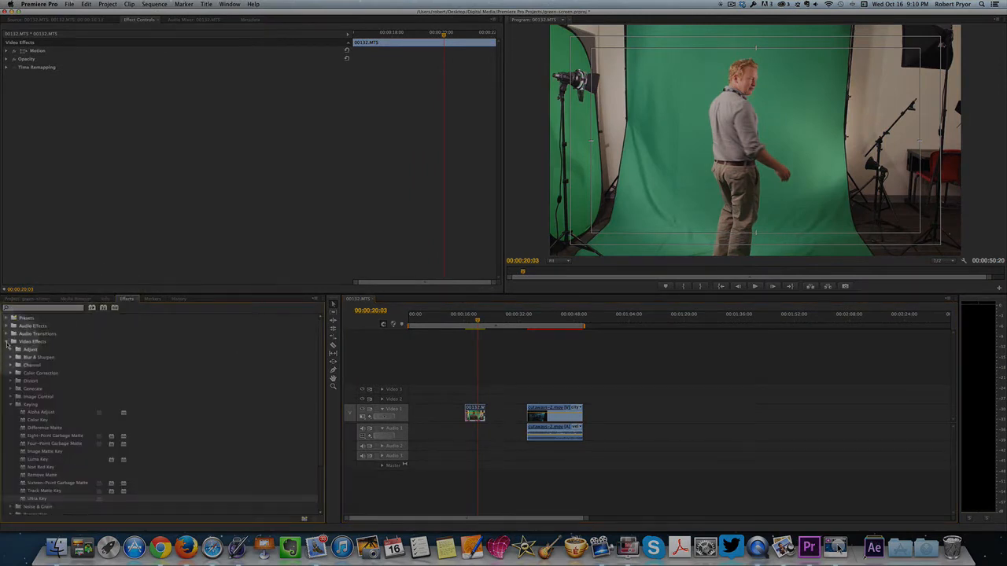
{"action": "left_click", "coordinate": [7, 342]}
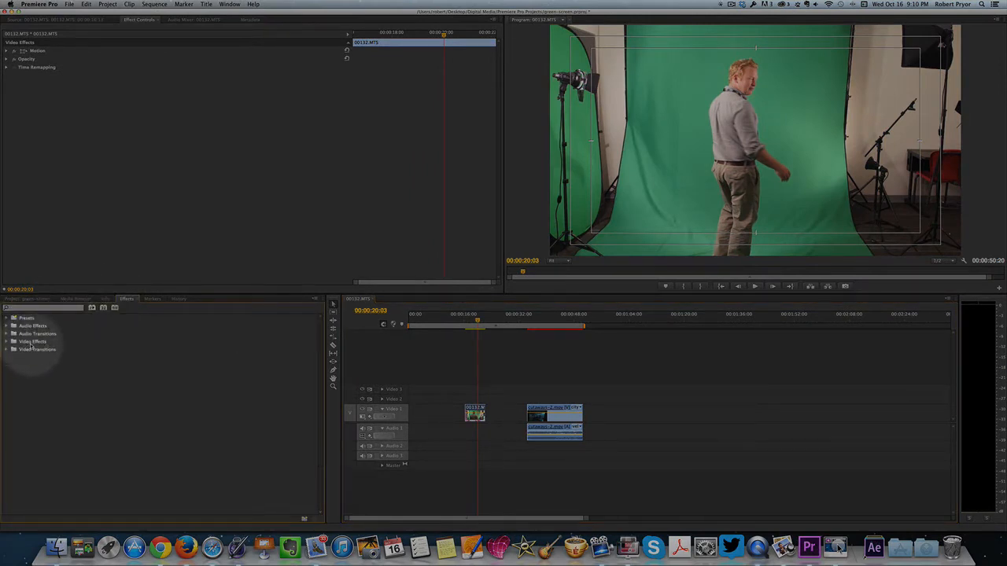
{"action": "left_click", "coordinate": [6, 341]}
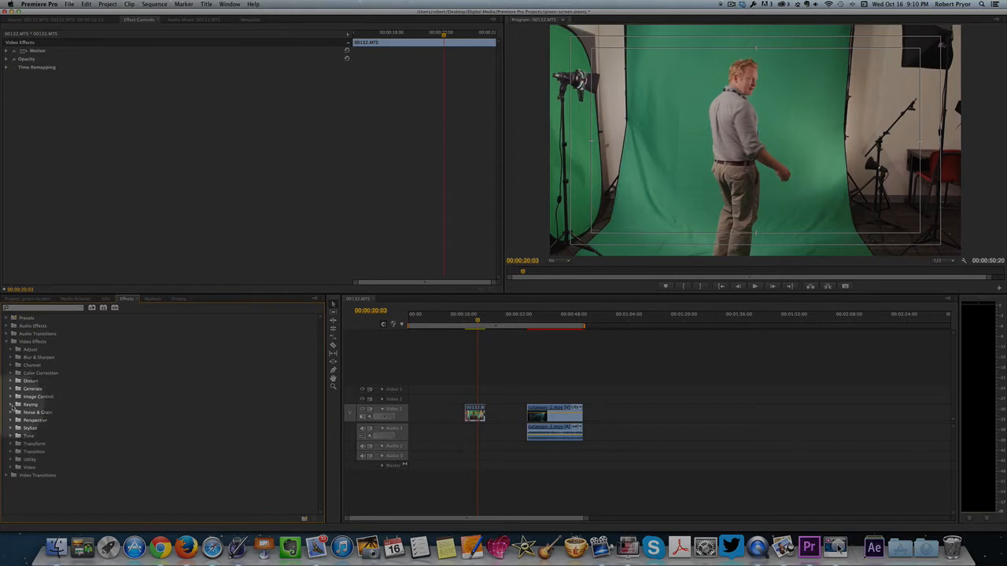
{"action": "left_click", "coordinate": [30, 404]}
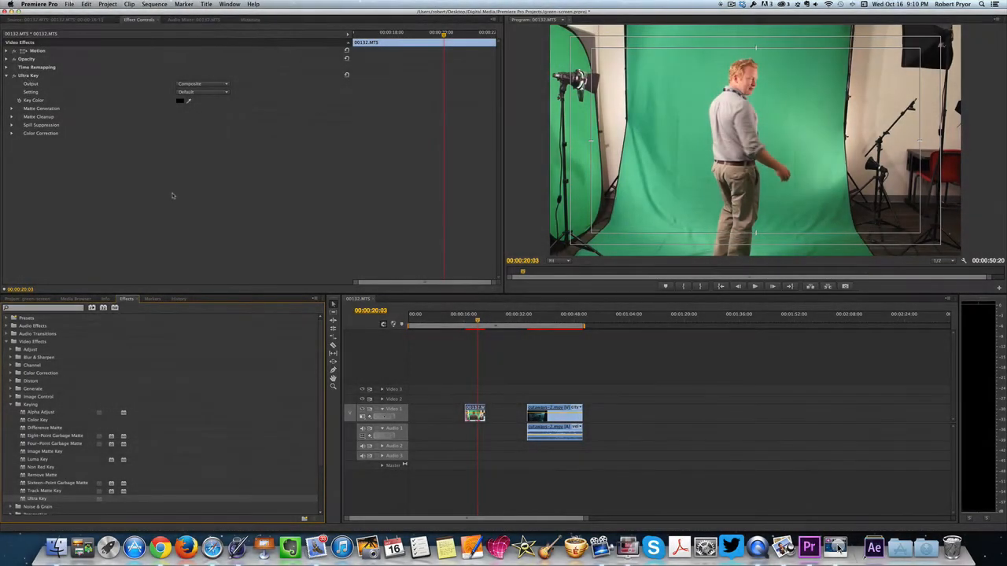
Sample the green backdrop in the Program Monitor as Ultra Key's Key Color.
{"action": "left_click", "coordinate": [475, 322]}
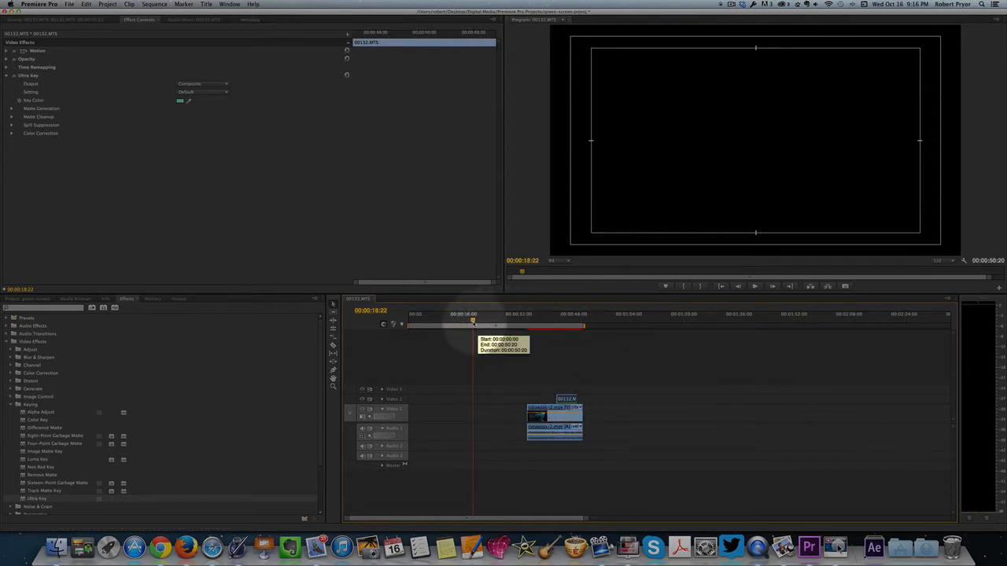
Place the keyed actor clip on Video 2 above the Tron clip and preview the composite.
{"action": "left_click_drag", "start_coordinate": [472, 324], "coordinate": [567, 324]}
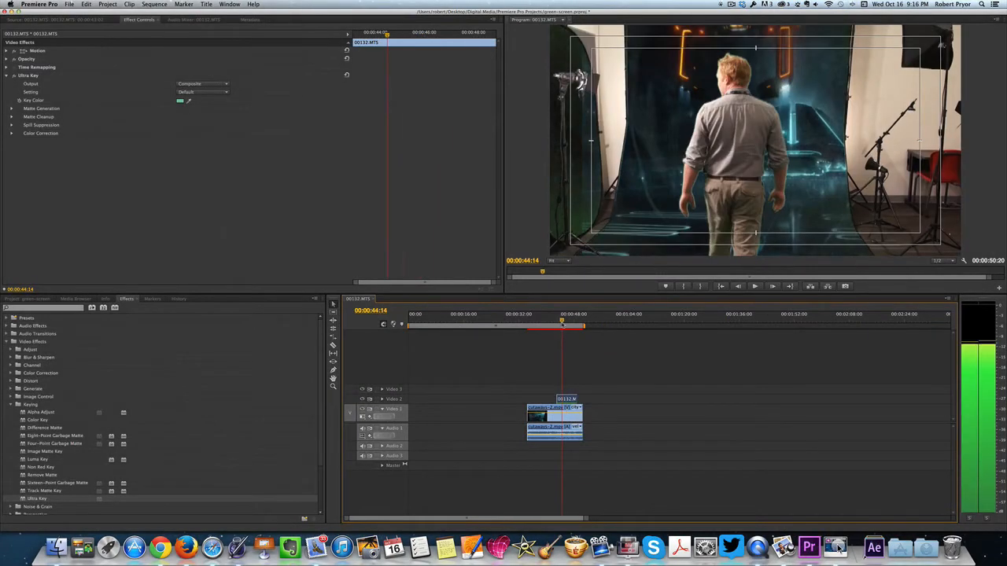
{"action": "left_click", "coordinate": [755, 286]}
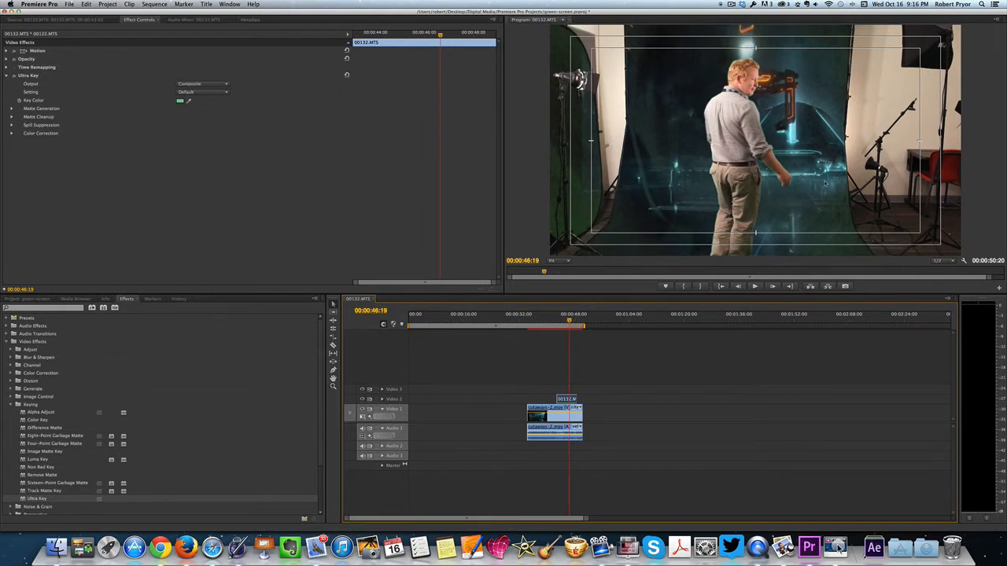
{"action": "mouse_move", "coordinate": [699, 182]}
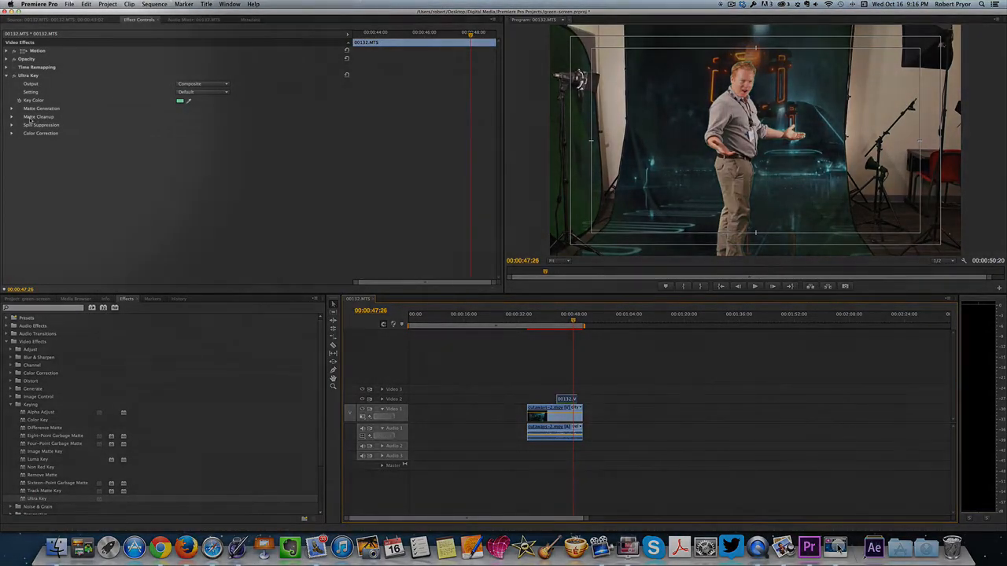
Expand Matte Generation and Matte Cleanup, then view the Ultra Key output as an Alpha Channel matte.
{"action": "left_click", "coordinate": [13, 108]}
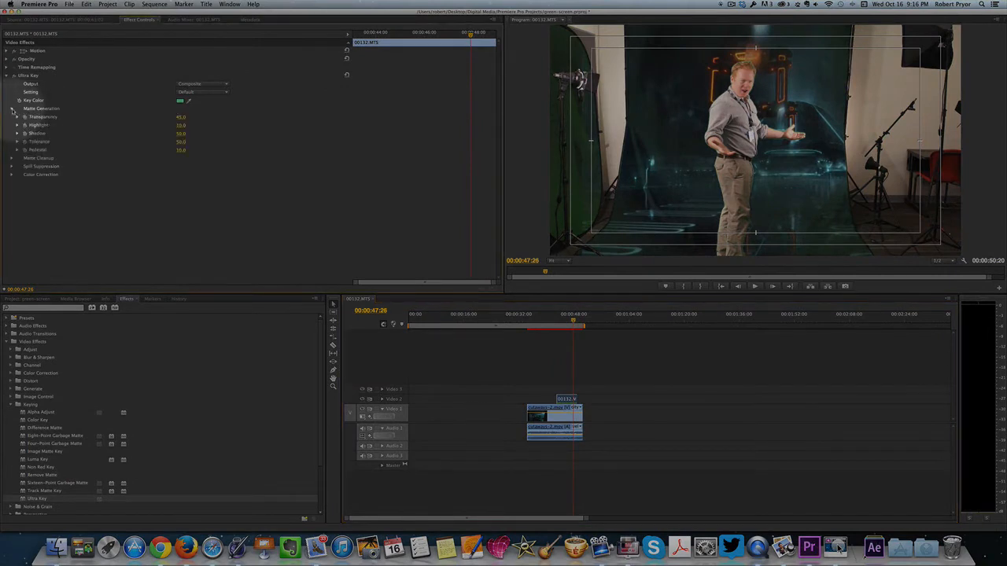
{"action": "left_click", "coordinate": [13, 157]}
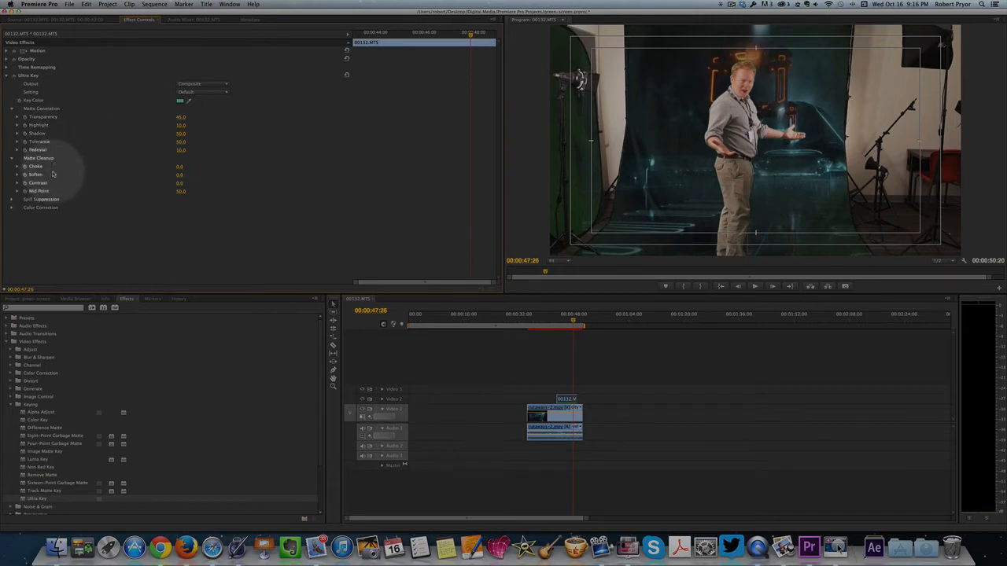
{"action": "mouse_move", "coordinate": [60, 136]}
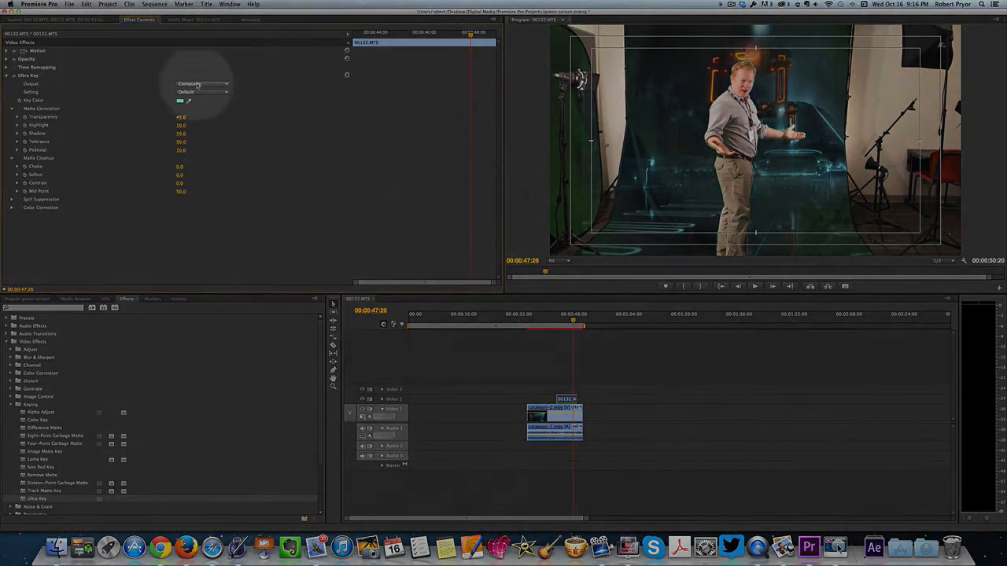
{"action": "left_click", "coordinate": [202, 85]}
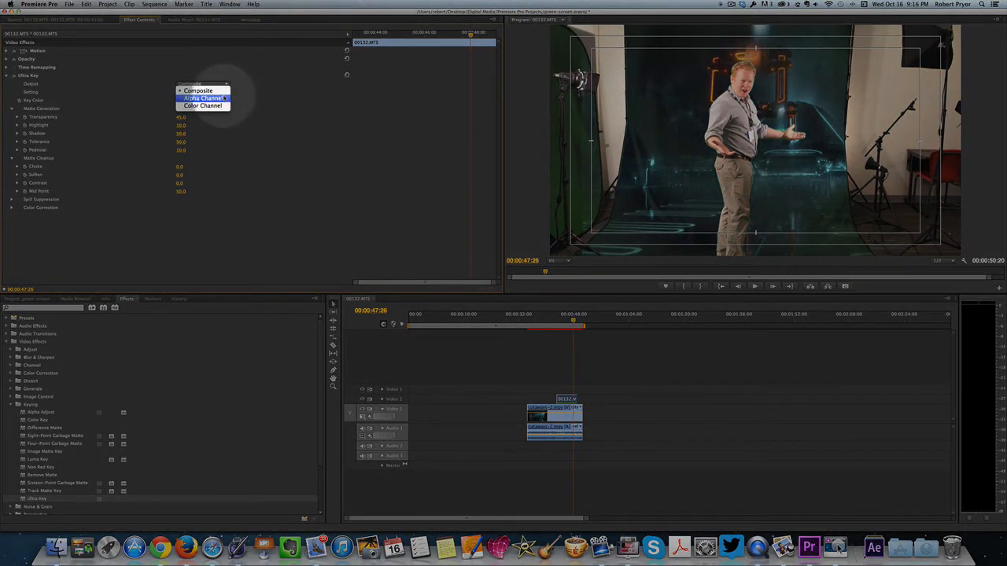
{"action": "left_click", "coordinate": [205, 98]}
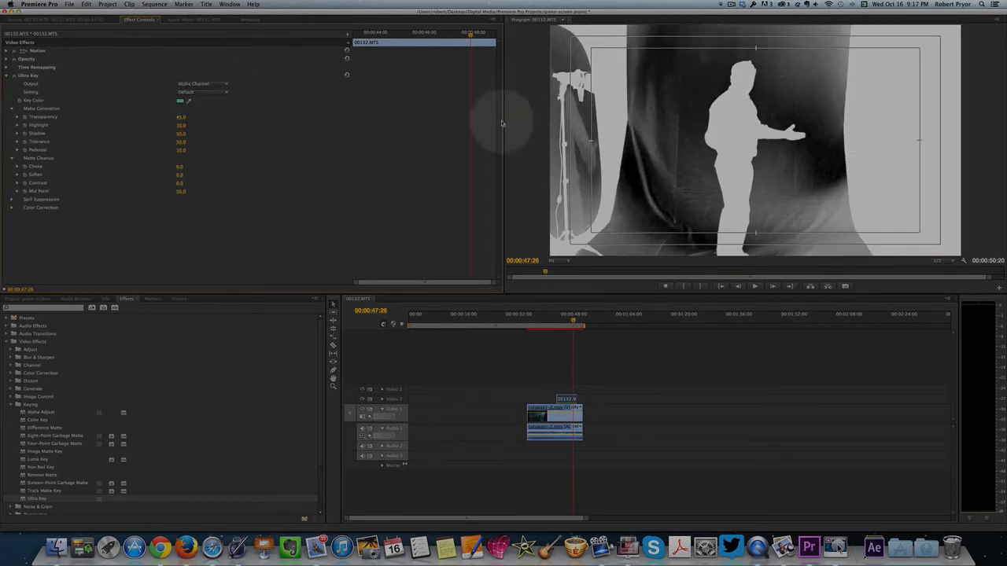
Set Output back to Composite and refine a Matte Generation value.
{"action": "left_click", "coordinate": [201, 84]}
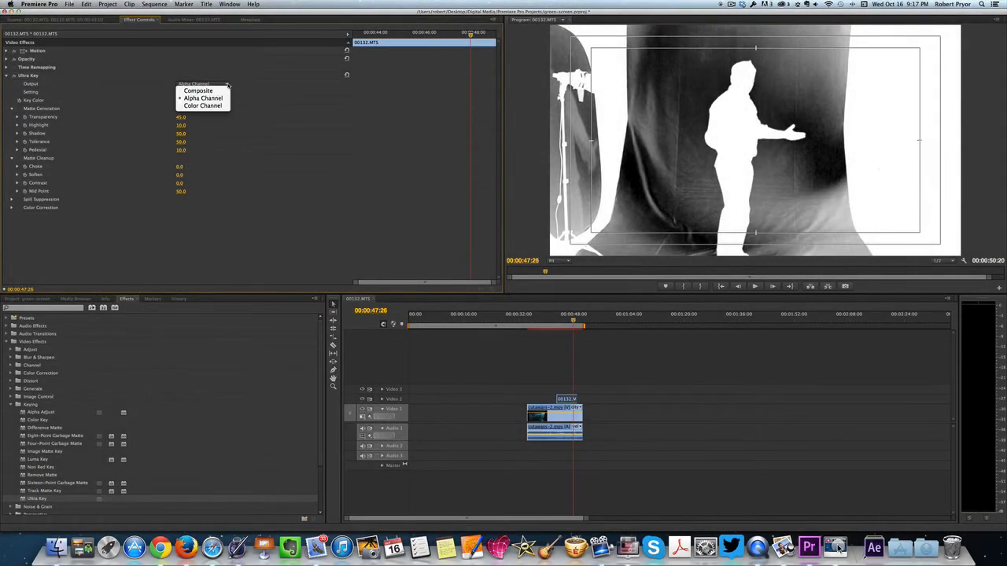
{"action": "left_click", "coordinate": [198, 89]}
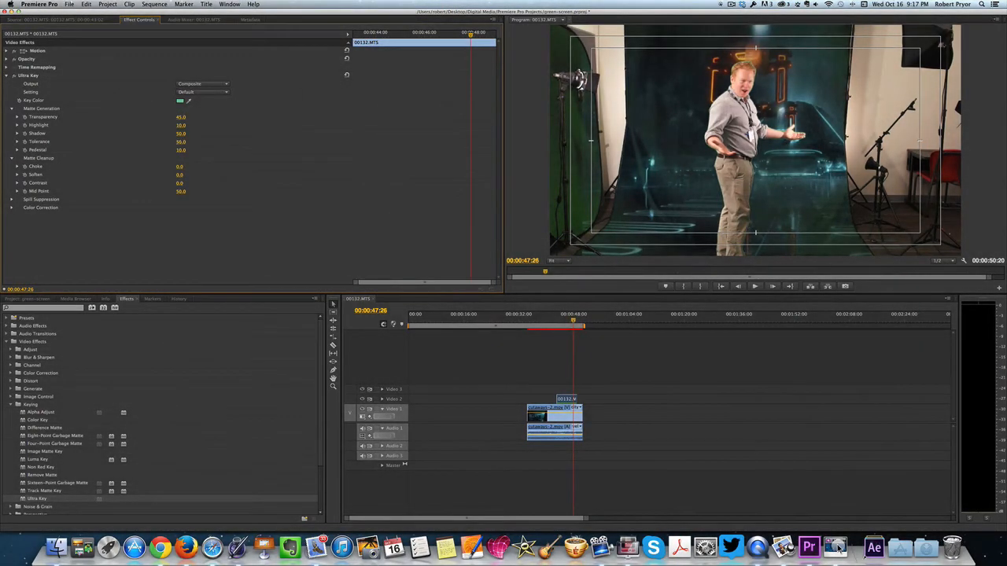
{"action": "left_click_drag", "start_coordinate": [185, 142], "coordinate": [177, 141]}
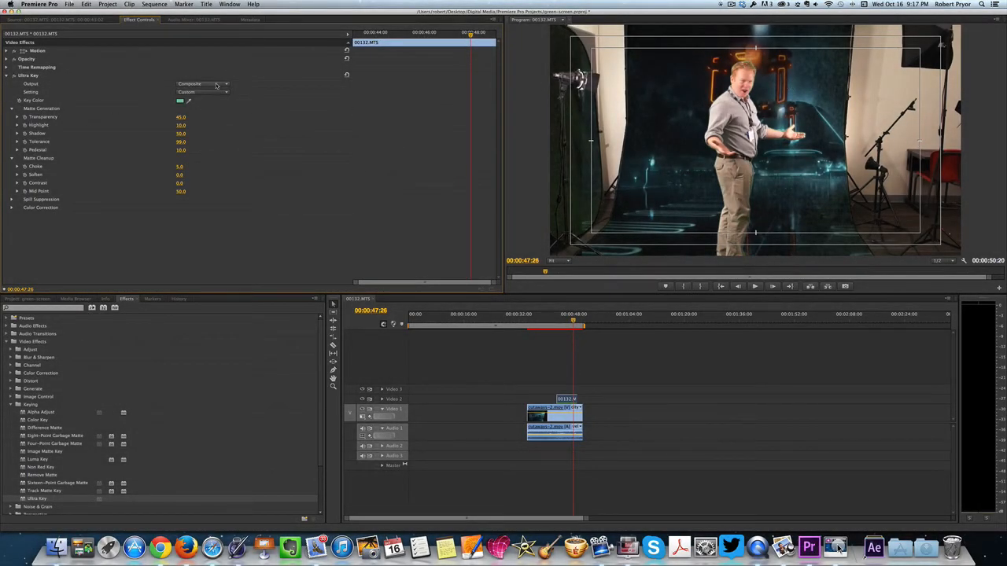
View the alpha matte, raise Matte Cleanup Choke to tighten edges, then return toward Composite output.
{"action": "left_click", "coordinate": [201, 83]}
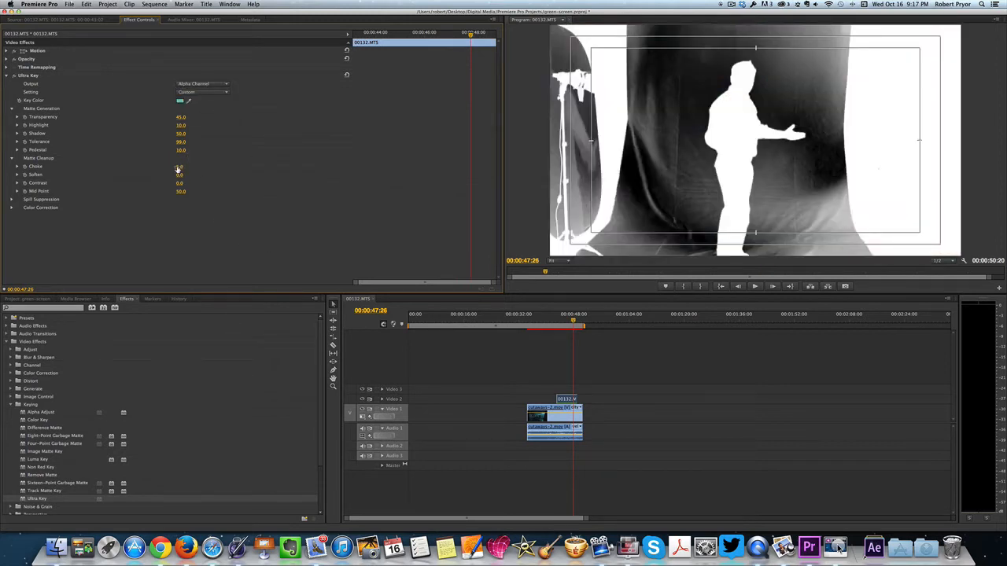
{"action": "left_click_drag", "start_coordinate": [177, 166], "coordinate": [186, 166]}
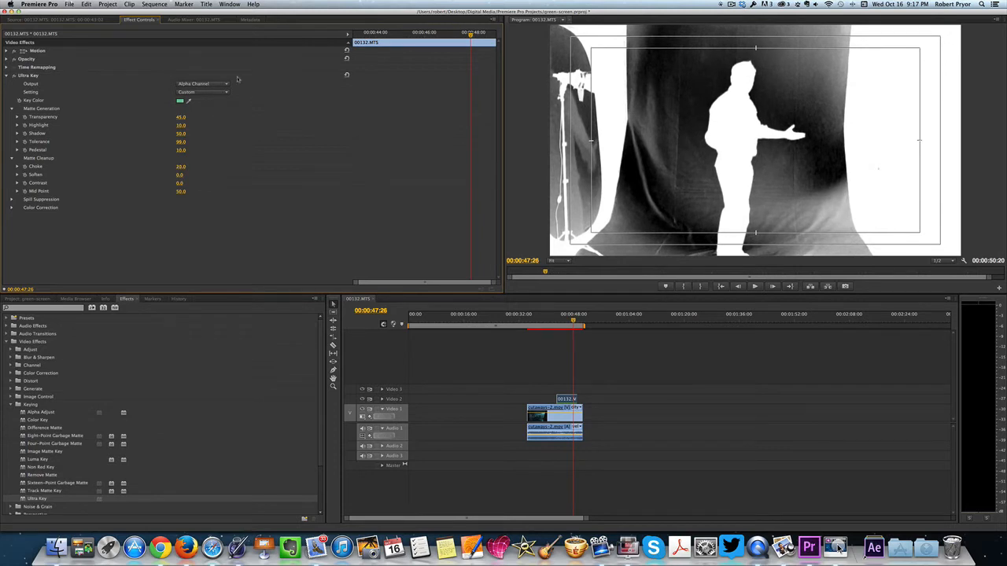
{"action": "left_click", "coordinate": [201, 83]}
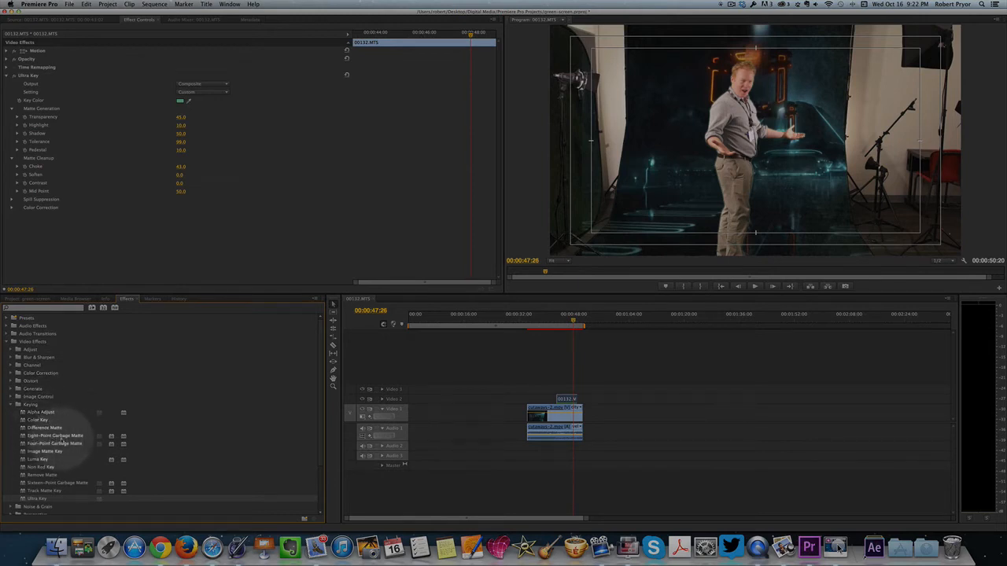
{"action": "mouse_move", "coordinate": [71, 443]}
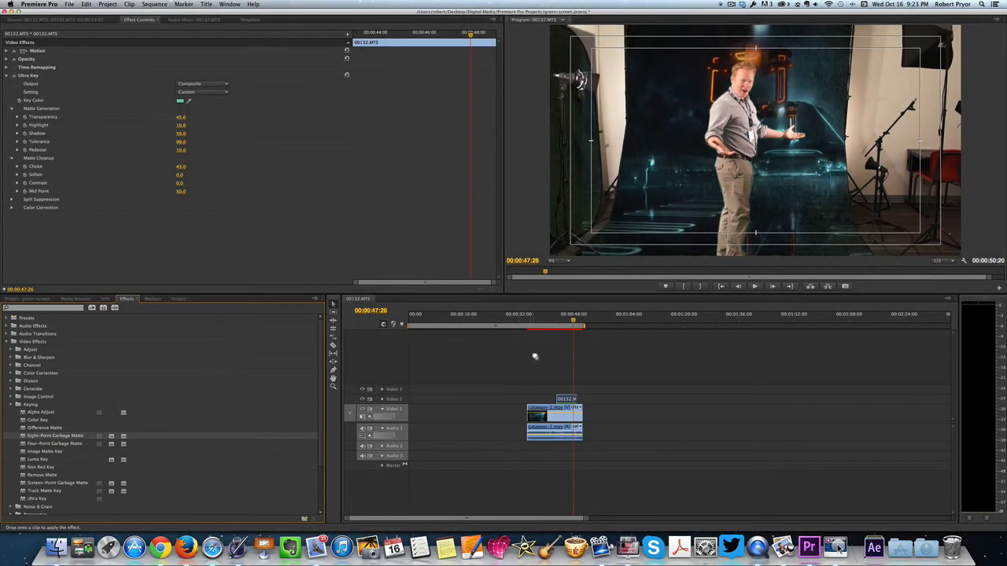
{"action": "mouse_move", "coordinate": [557, 383]}
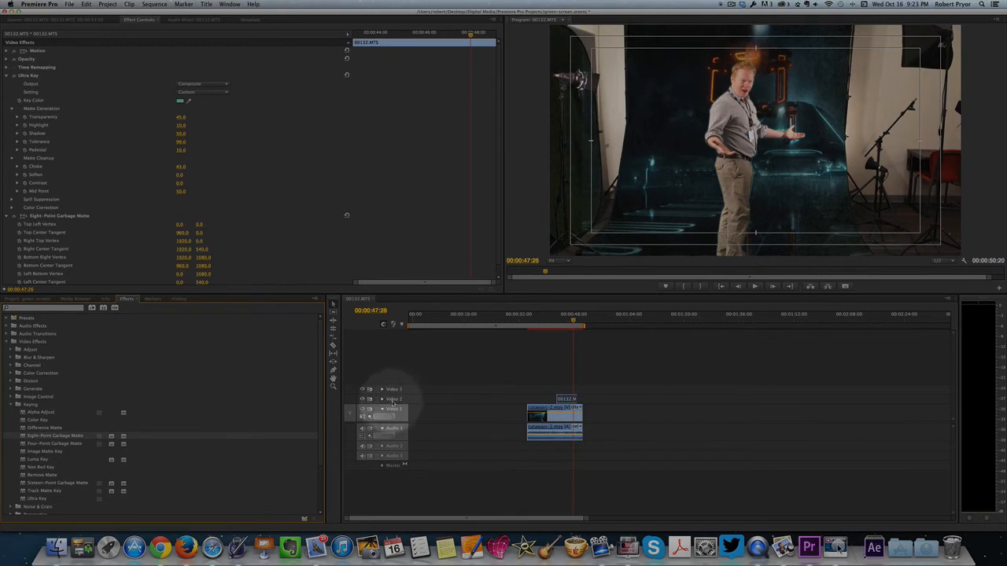
{"action": "mouse_move", "coordinate": [386, 401]}
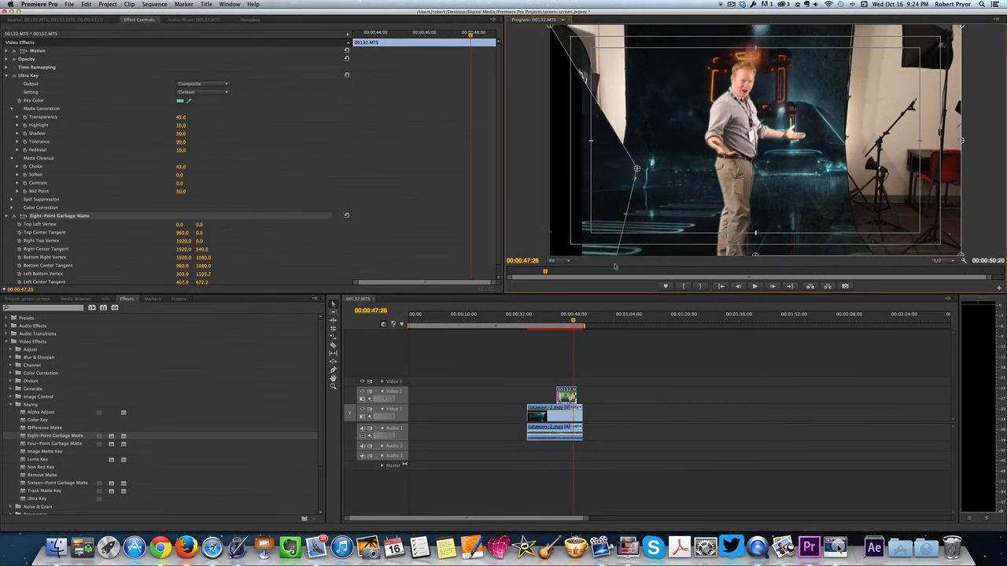
Drag the Eight-Point Garbage Matte corner handles inward to hide the studio walls and lights beside the actor.
{"action": "left_click_drag", "start_coordinate": [632, 170], "coordinate": [617, 268]}
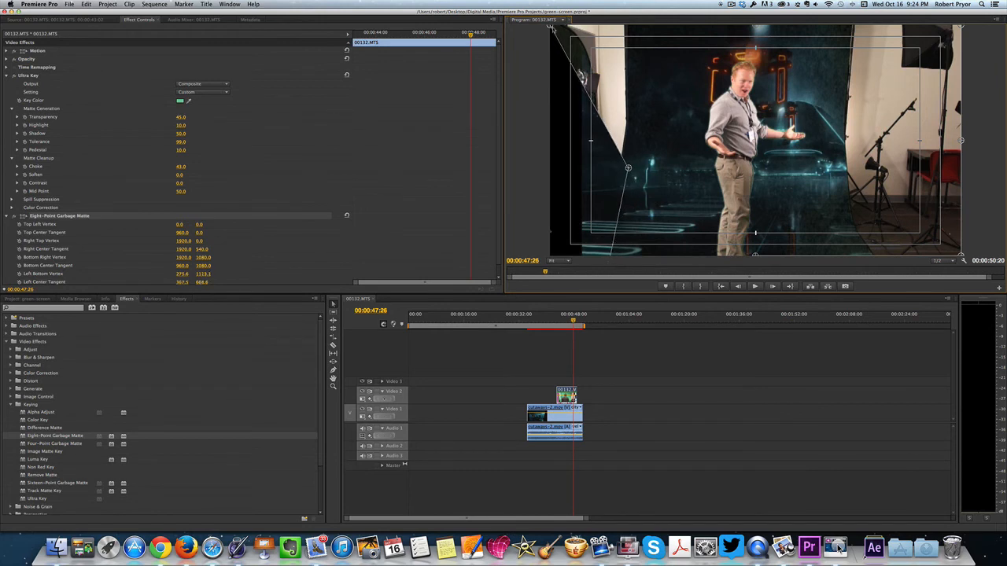
{"action": "left_click_drag", "start_coordinate": [551, 30], "coordinate": [637, 57]}
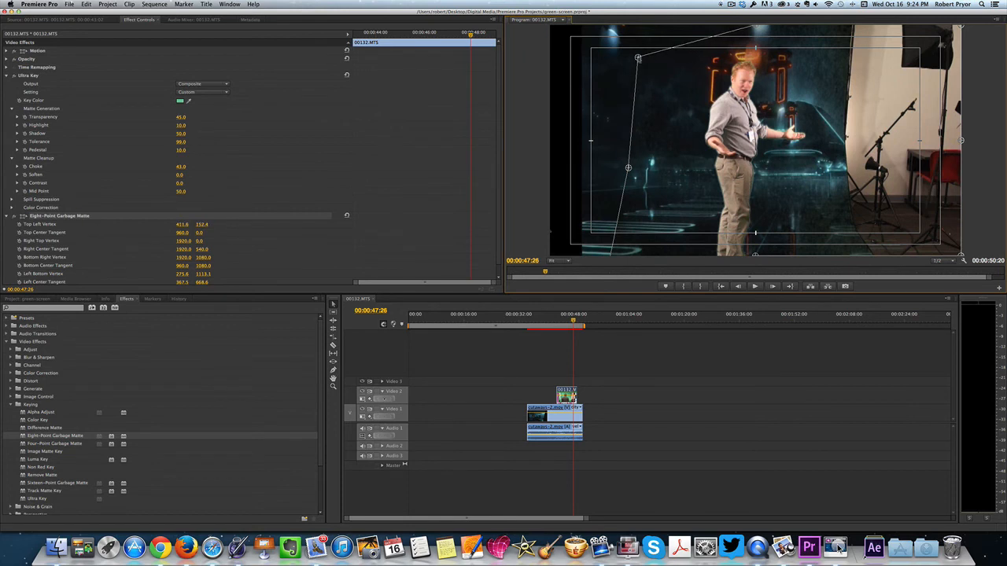
{"action": "left_click_drag", "start_coordinate": [637, 59], "coordinate": [637, 34]}
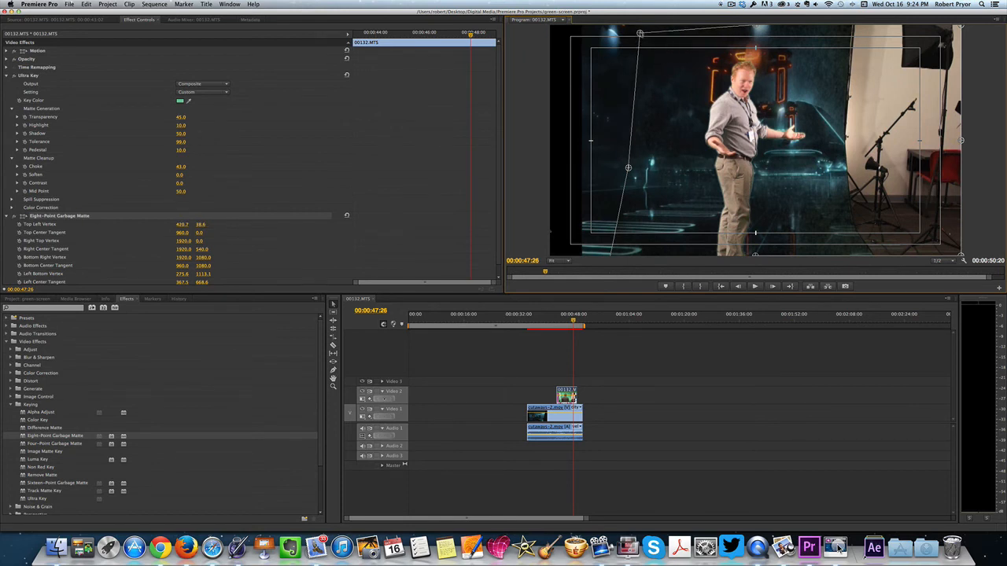
{"action": "left_click_drag", "start_coordinate": [641, 35], "coordinate": [641, 31]}
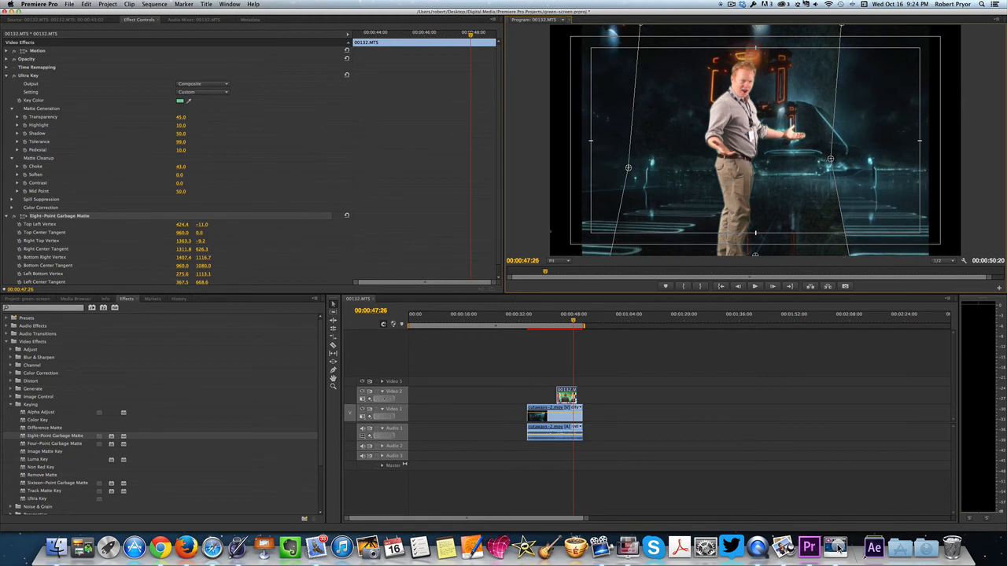
{"action": "mouse_move", "coordinate": [894, 197]}
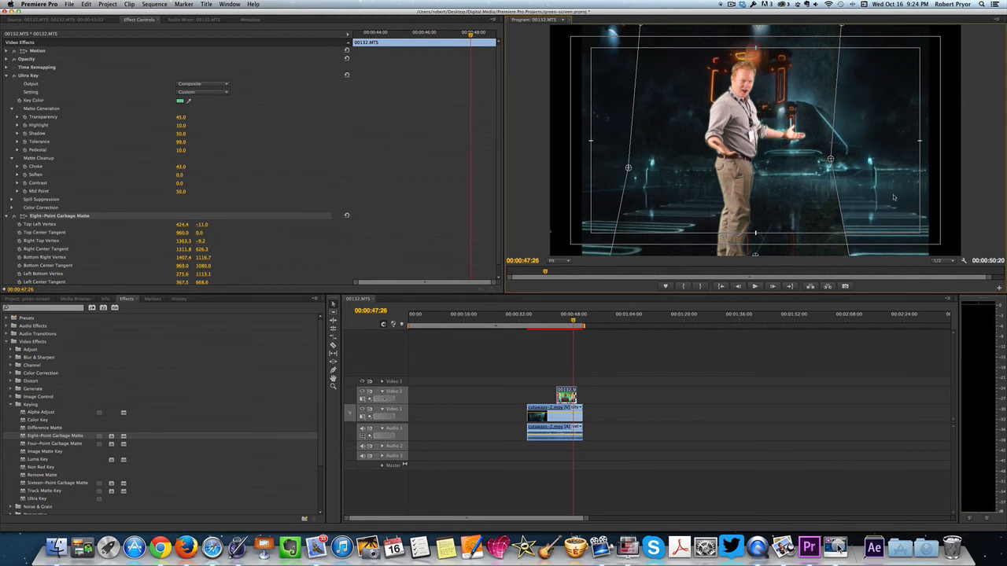